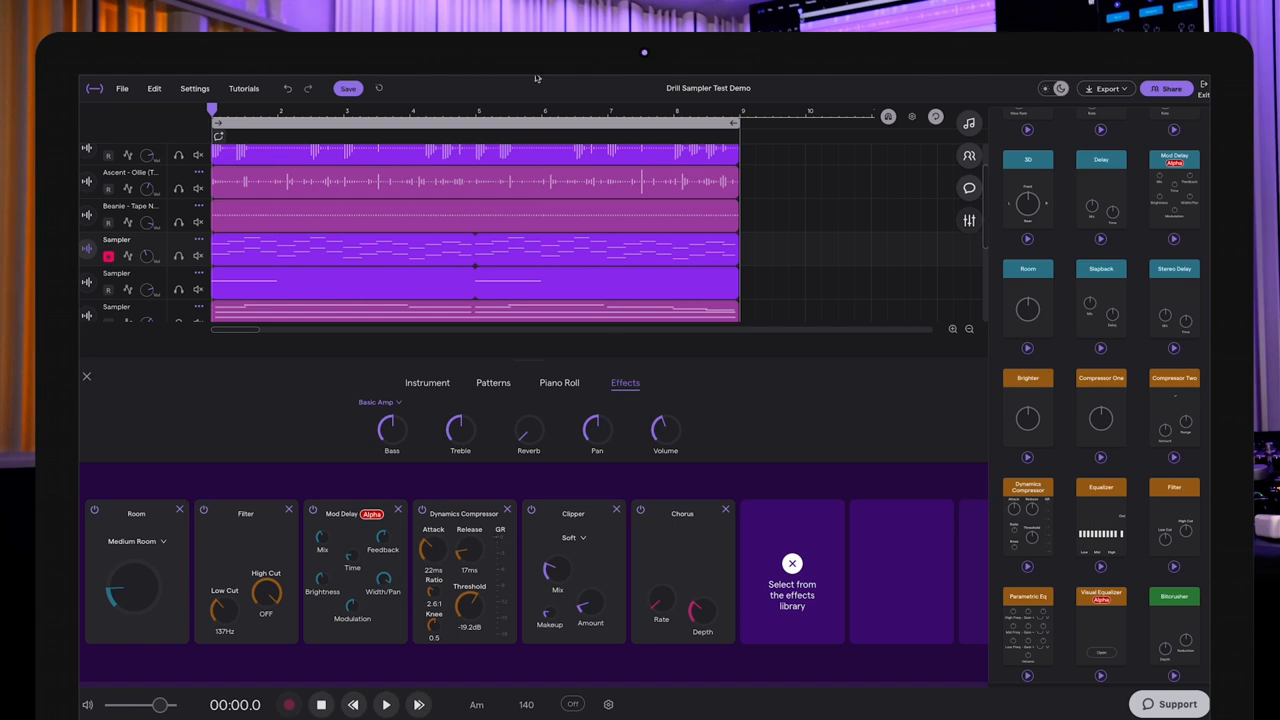
Close the sampler's effects editor and solo the effected sampler track
click(86, 376)
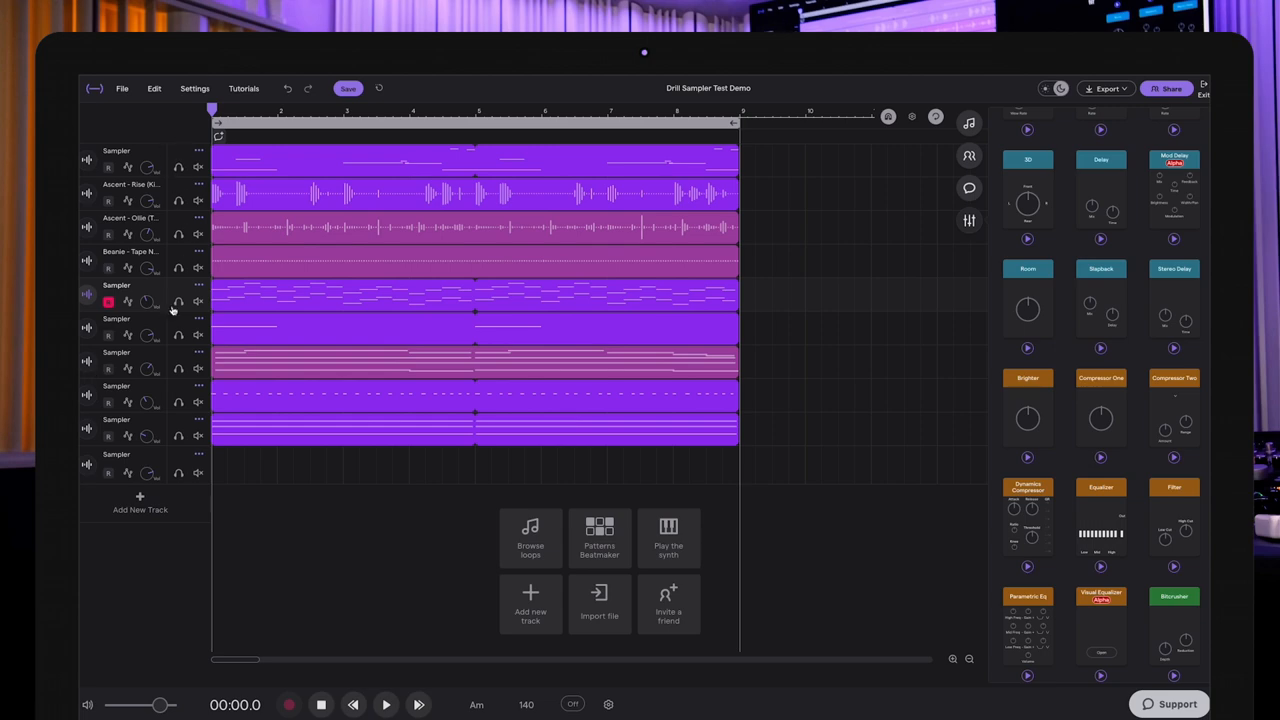
click(385, 704)
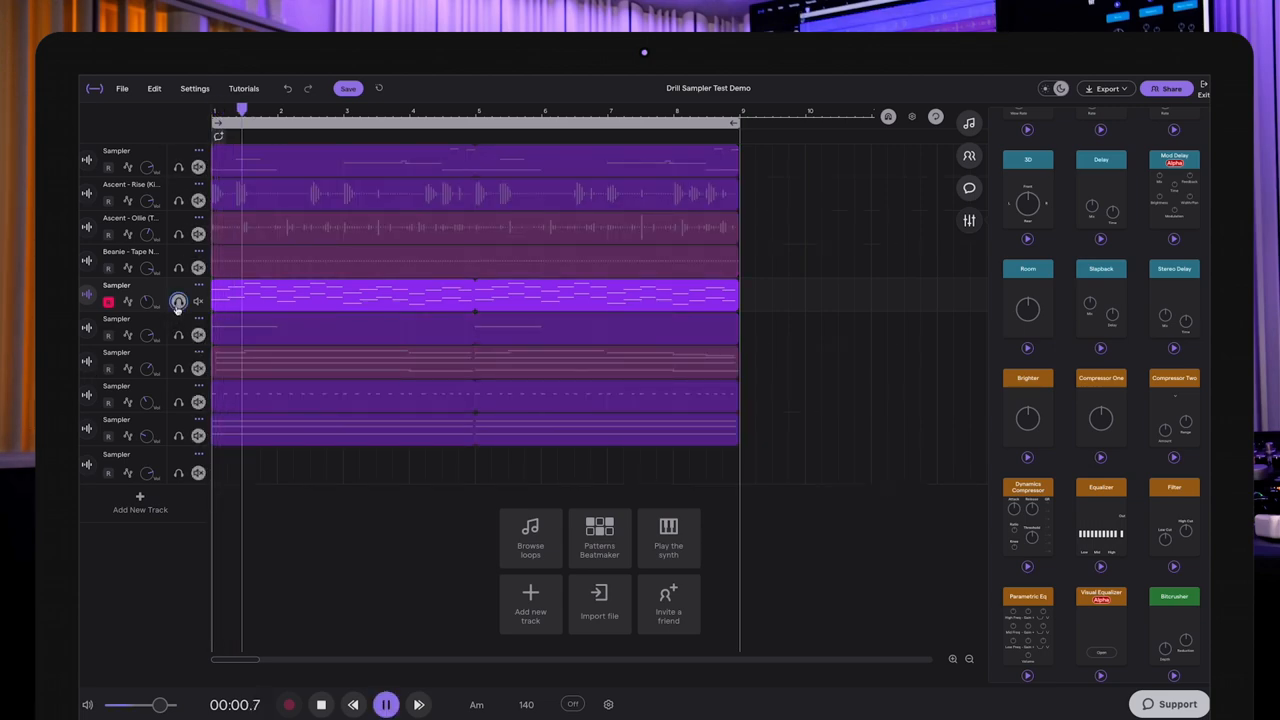